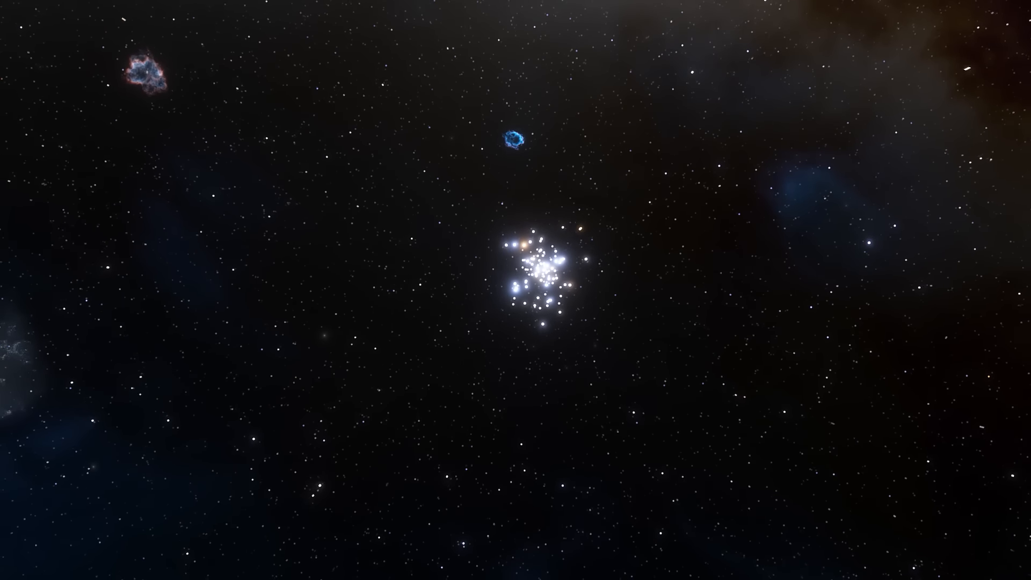
{"action": "scroll", "scroll_direction": "down", "scroll_amount": 3}
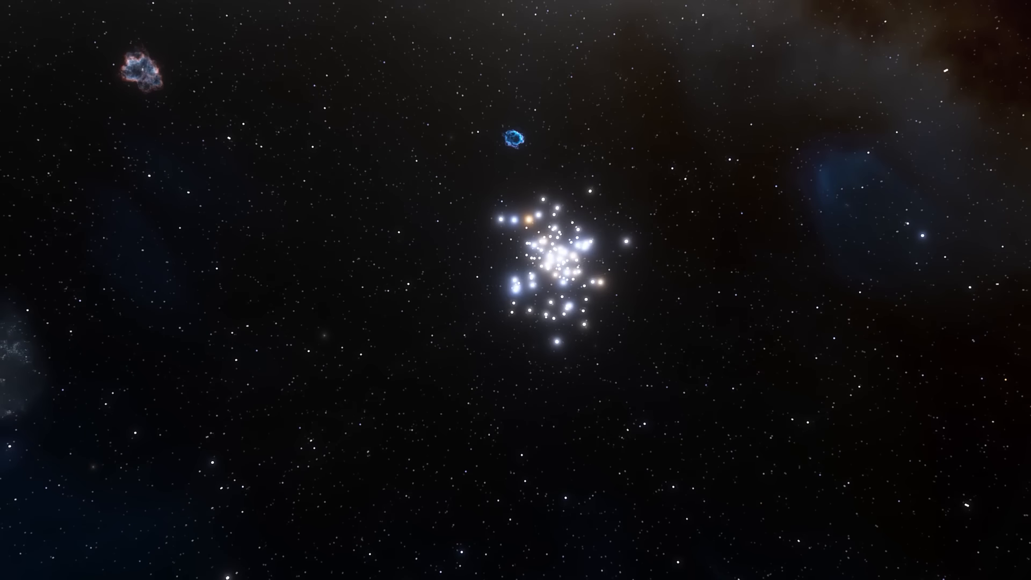
{"action": "scroll", "scroll_direction": "down", "scroll_amount": 3}
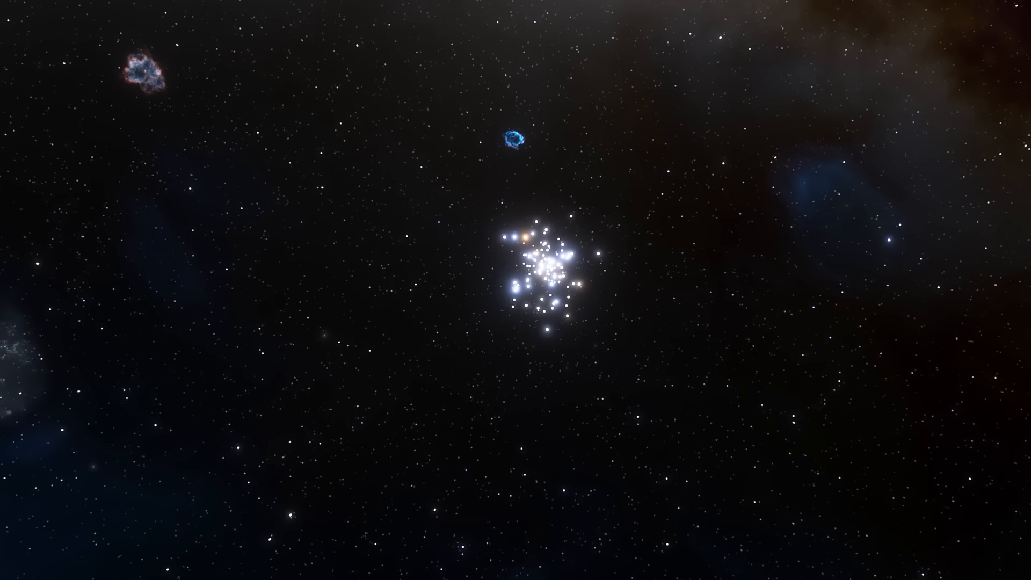